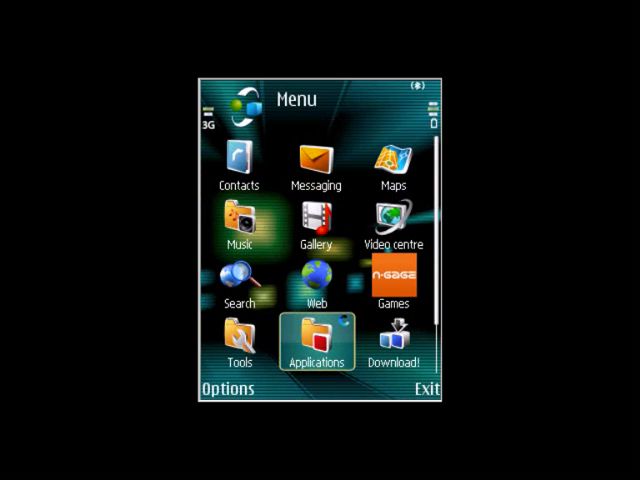
# Step: Launch Y-Browser from Applications so drives C, D, E, Y and Z are listed
pyautogui.click(318, 336)
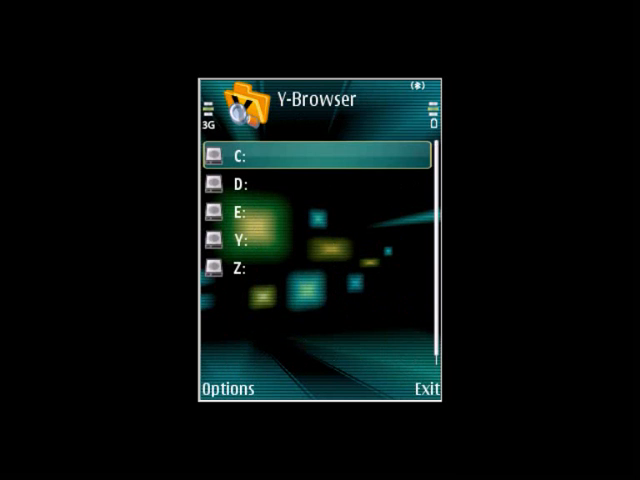
# Step: Work down Z:\private's subfolder list until folder 10202be9 is reached
pyautogui.scroll(-3)
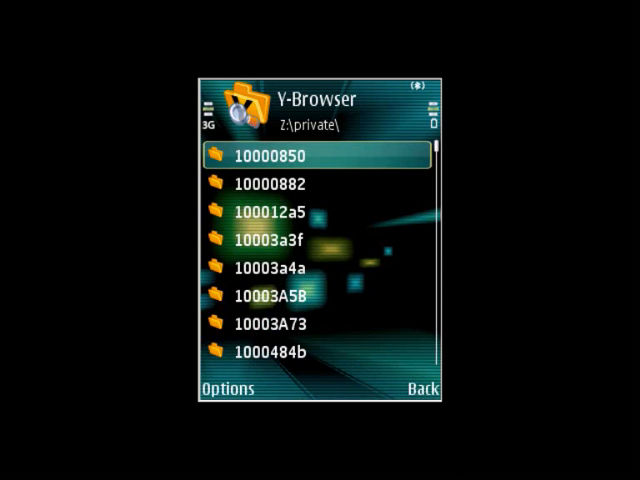
pyautogui.scroll(-3)
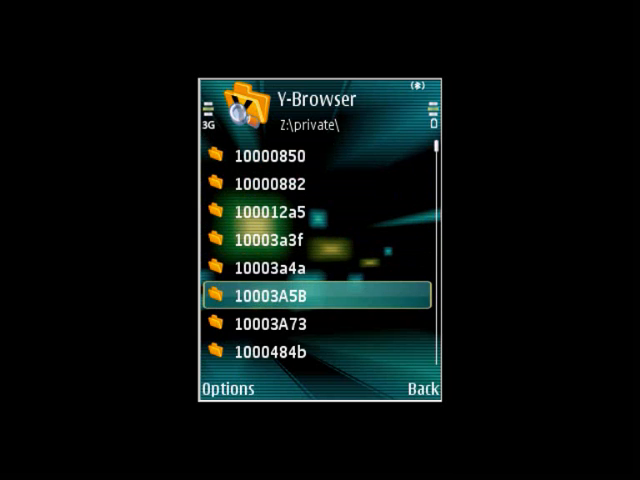
pyautogui.scroll(-3)
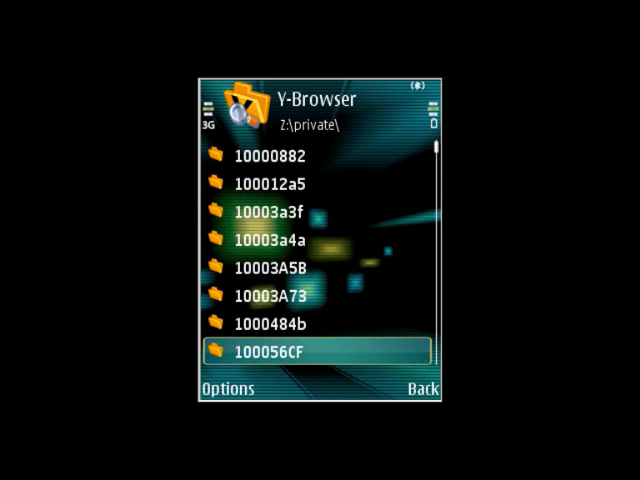
pyautogui.scroll(-3)
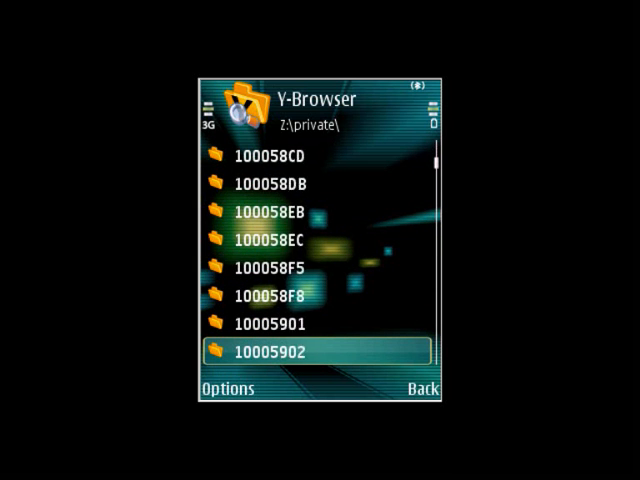
pyautogui.scroll(-3)
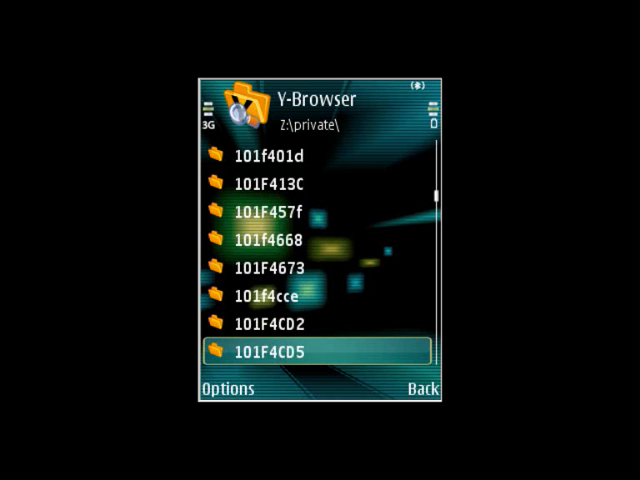
pyautogui.scroll(-3)
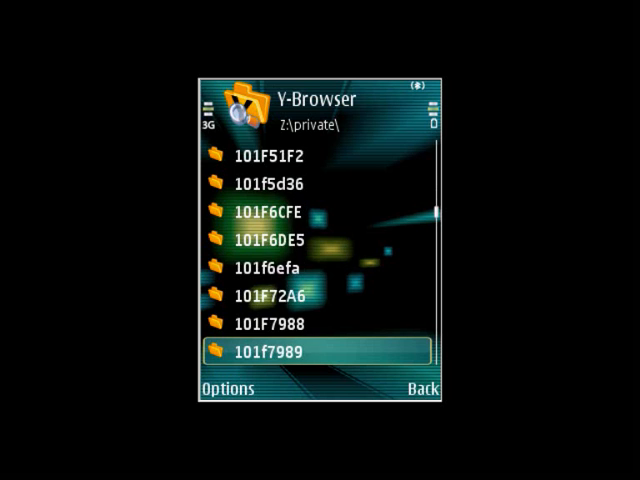
pyautogui.scroll(-3)
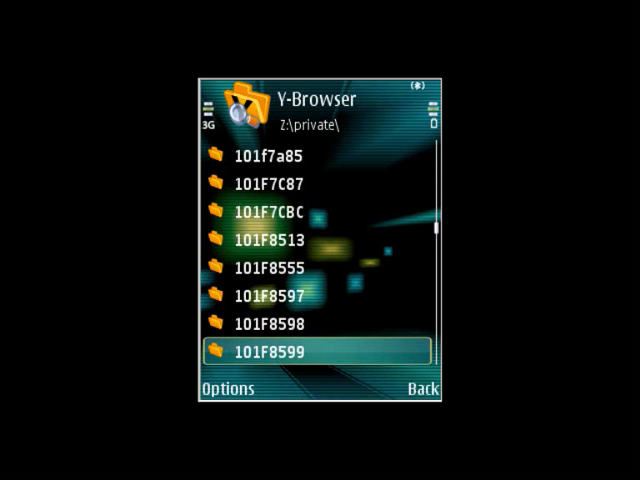
pyautogui.scroll(-3)
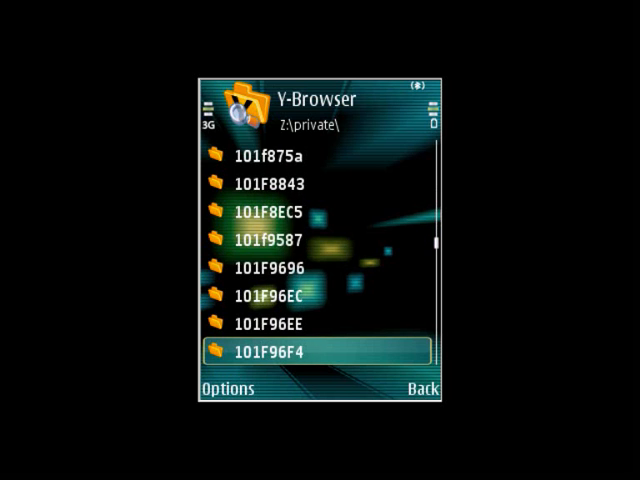
pyautogui.scroll(-3)
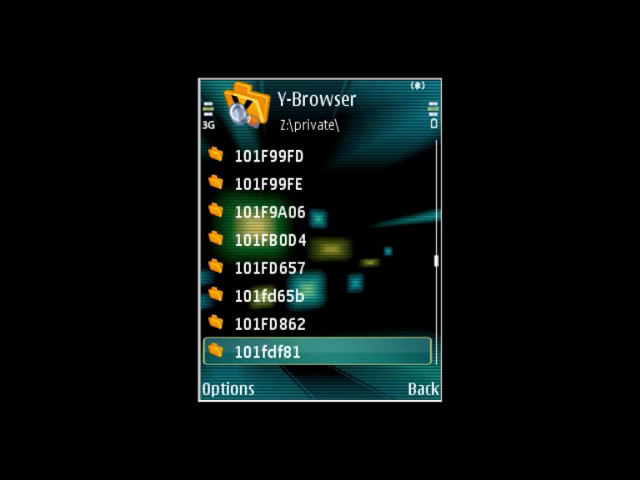
pyautogui.scroll(-3)
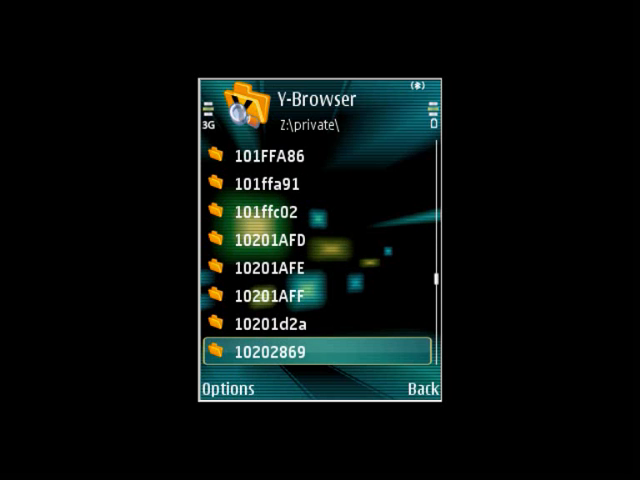
pyautogui.scroll(-3)
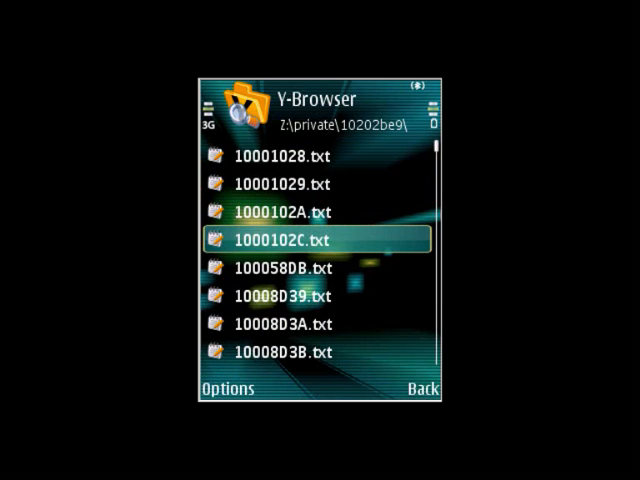
# Step: Browse the numbered .txt files in Z:\private\10202be9 before heading to drive C
pyautogui.scroll(-3)
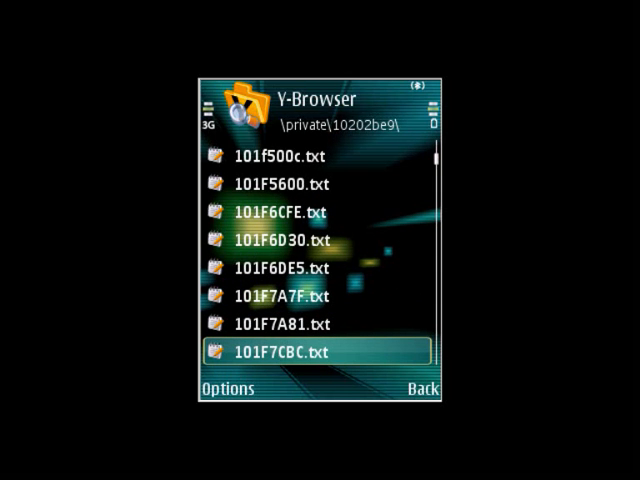
pyautogui.scroll(-3)
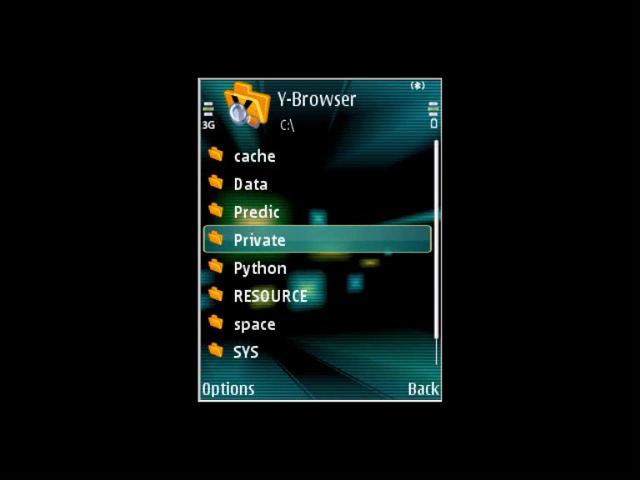
# Step: Enter C:\Private and work down its subfolders toward 10202be9
pyautogui.click(260, 240)
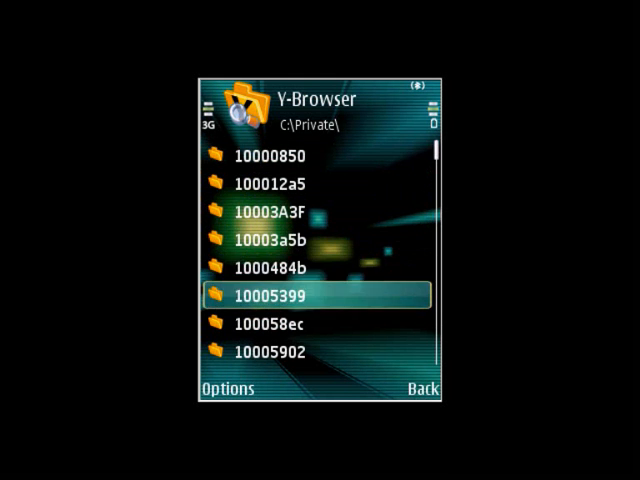
pyautogui.scroll(-3)
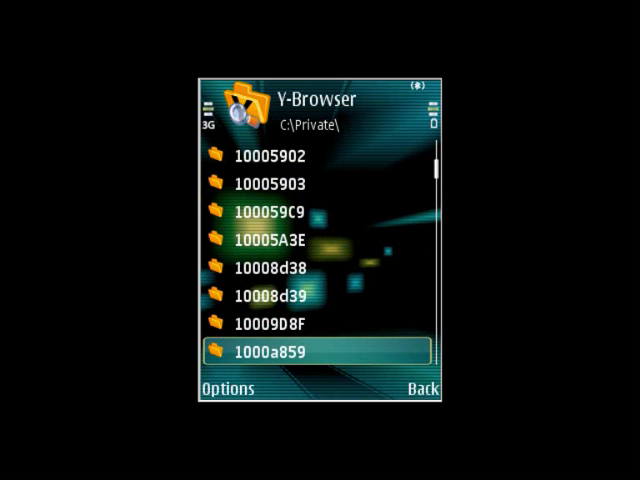
pyautogui.scroll(-3)
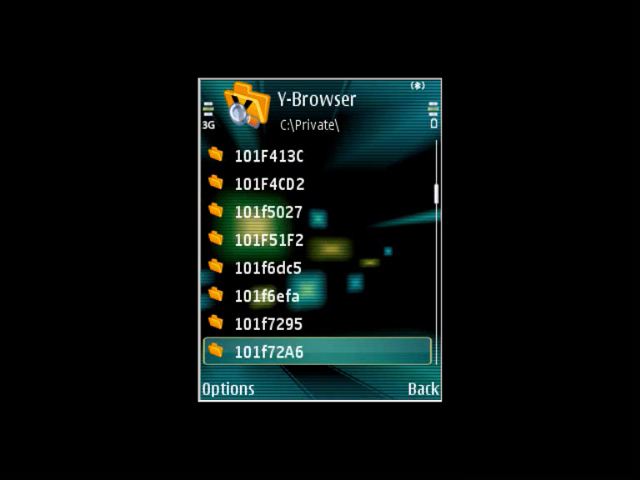
pyautogui.scroll(-3)
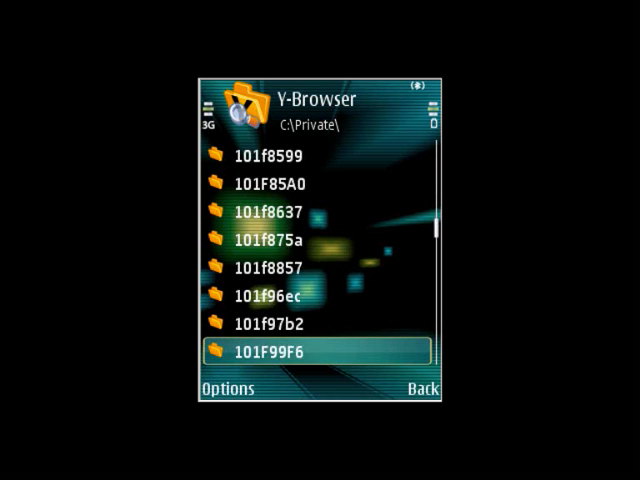
pyautogui.scroll(-3)
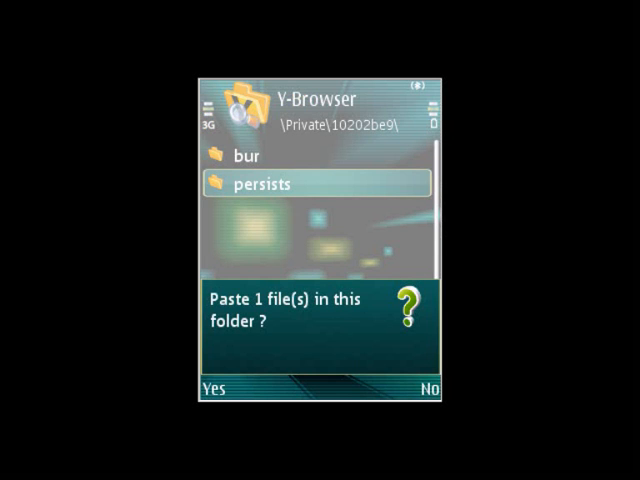
# Step: Confirm pasting 101F8731.txt into C:\Private\10202be9 beside the bur and persists folders
pyautogui.click(212, 388)
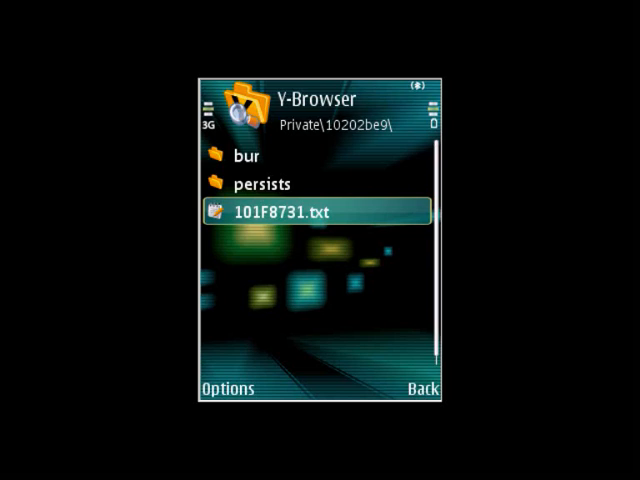
pyautogui.click(228, 388)
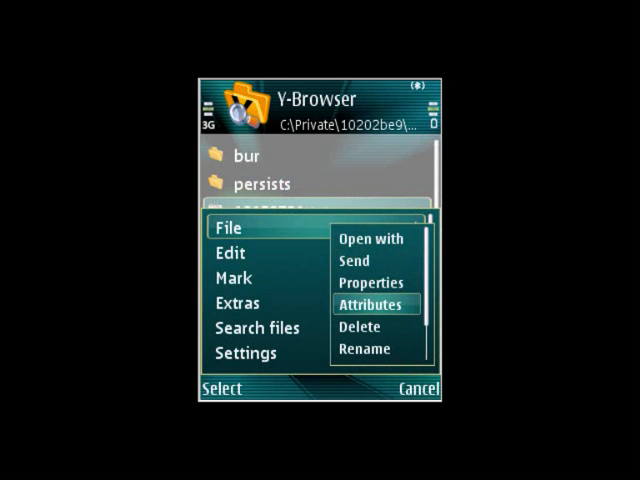
# Step: Set 101F8731.txt's Read only attribute to No and save
pyautogui.click(376, 304)
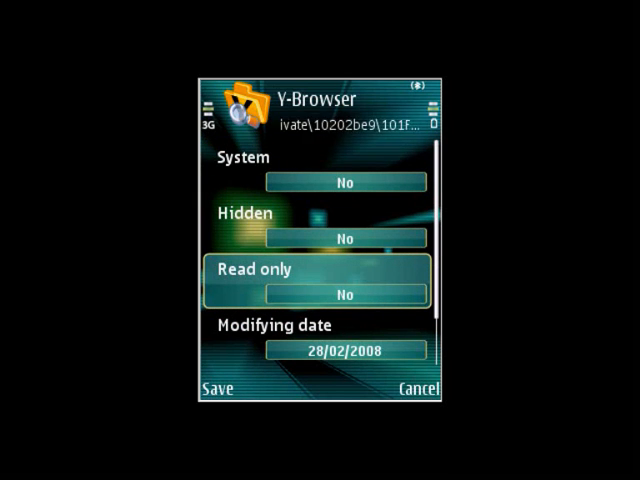
pyautogui.click(416, 388)
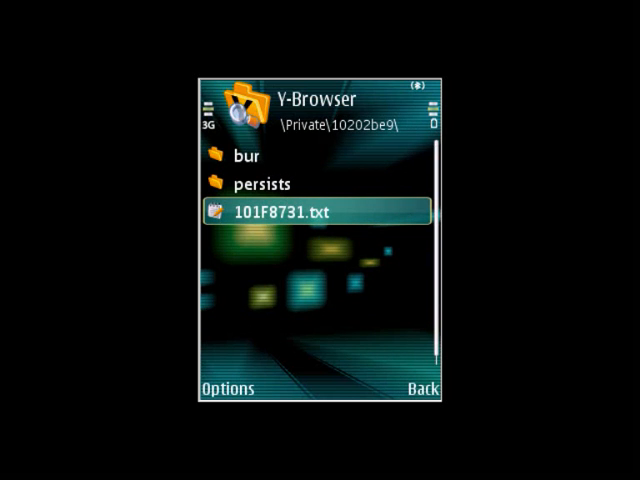